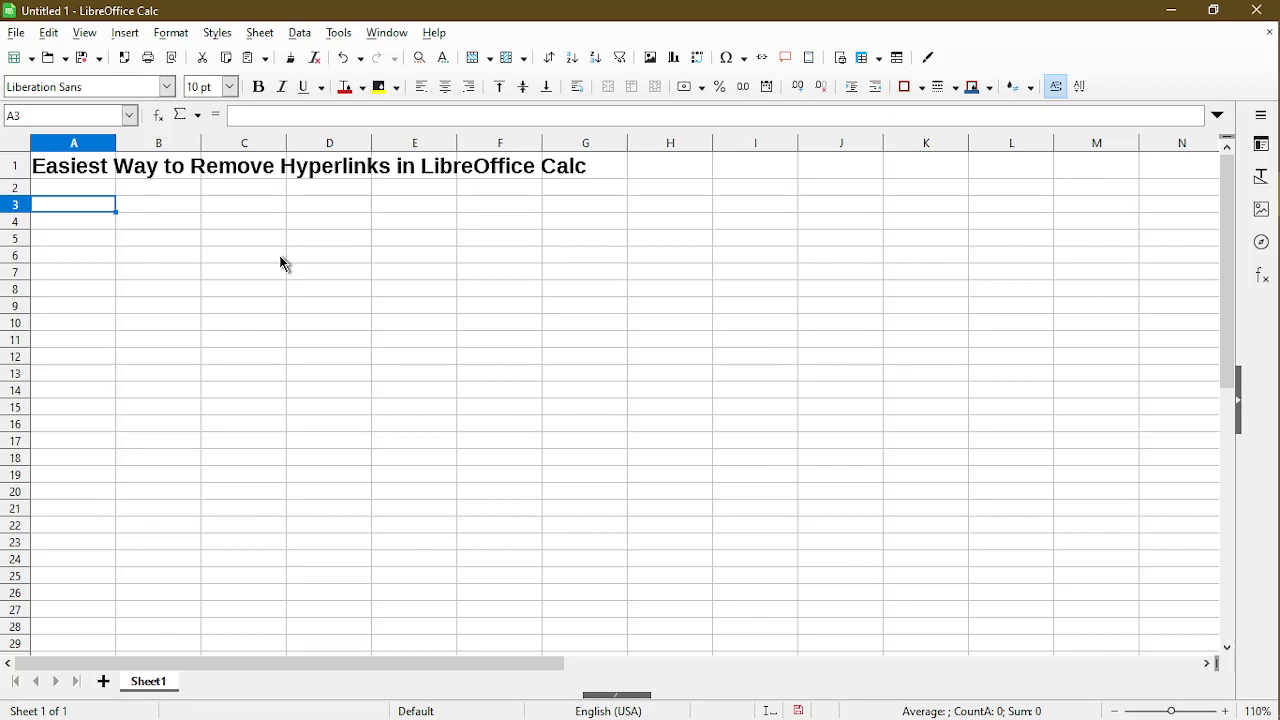
{"action": "mouse_move", "coordinate": [150, 247]}
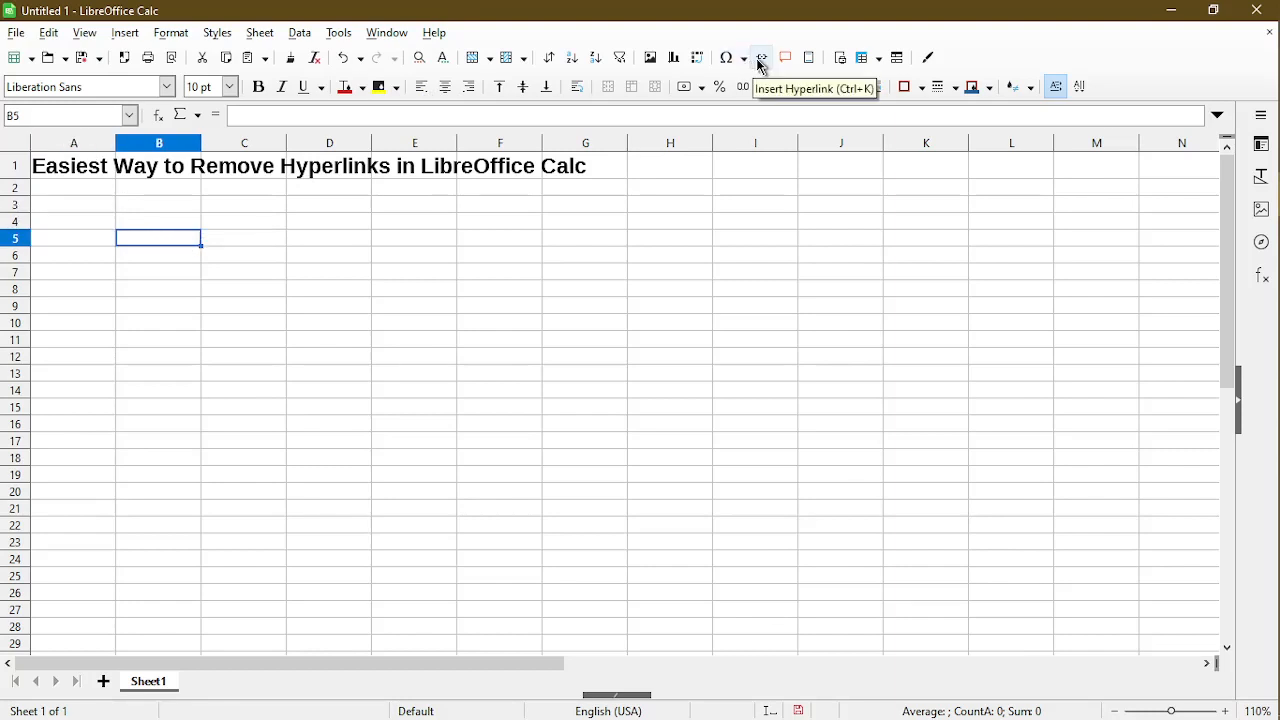
Step: Start a hyperlink in B5 to libreoffice.com displaying 'LibreOffice Website'
{"action": "left_click", "coordinate": [757, 56]}
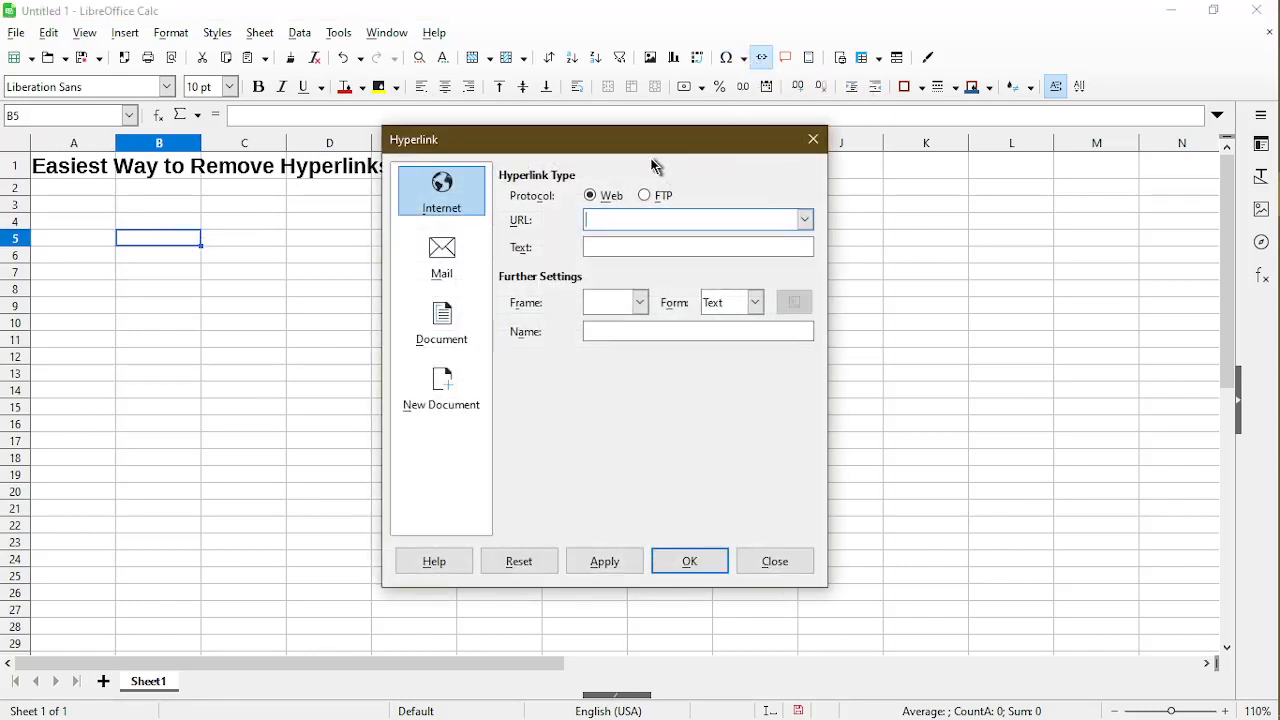
{"action": "left_click", "coordinate": [688, 219]}
{"action": "type", "text": "LibreOffice Website"}
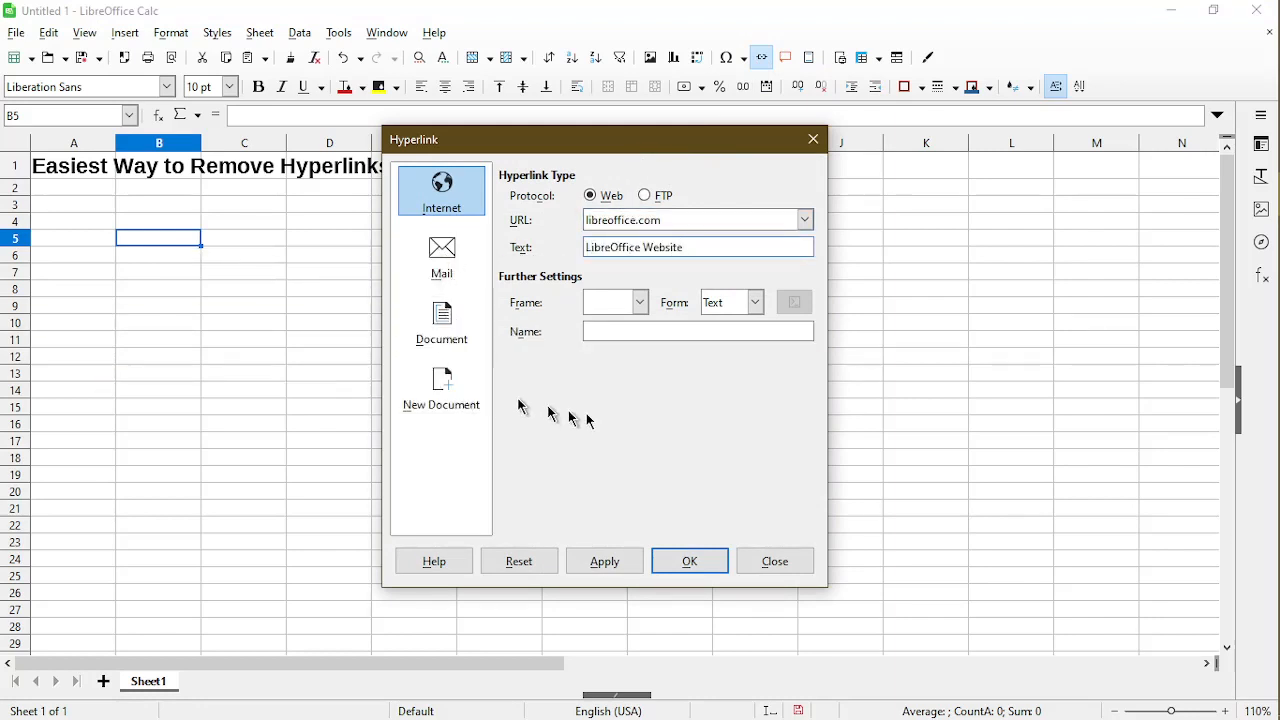
{"action": "mouse_move", "coordinate": [613, 436]}
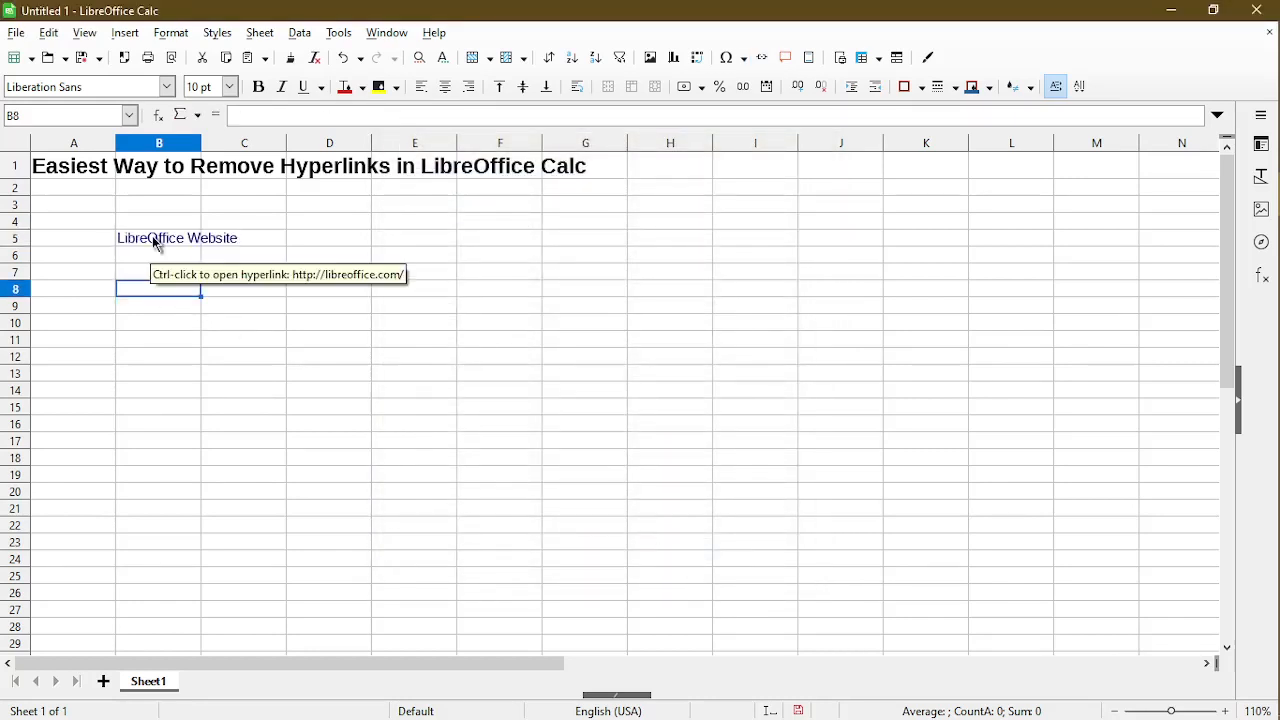
Step: Apply Clear Direct Formatting to B5 to strip its hyperlink
{"action": "right_click", "coordinate": [153, 239]}
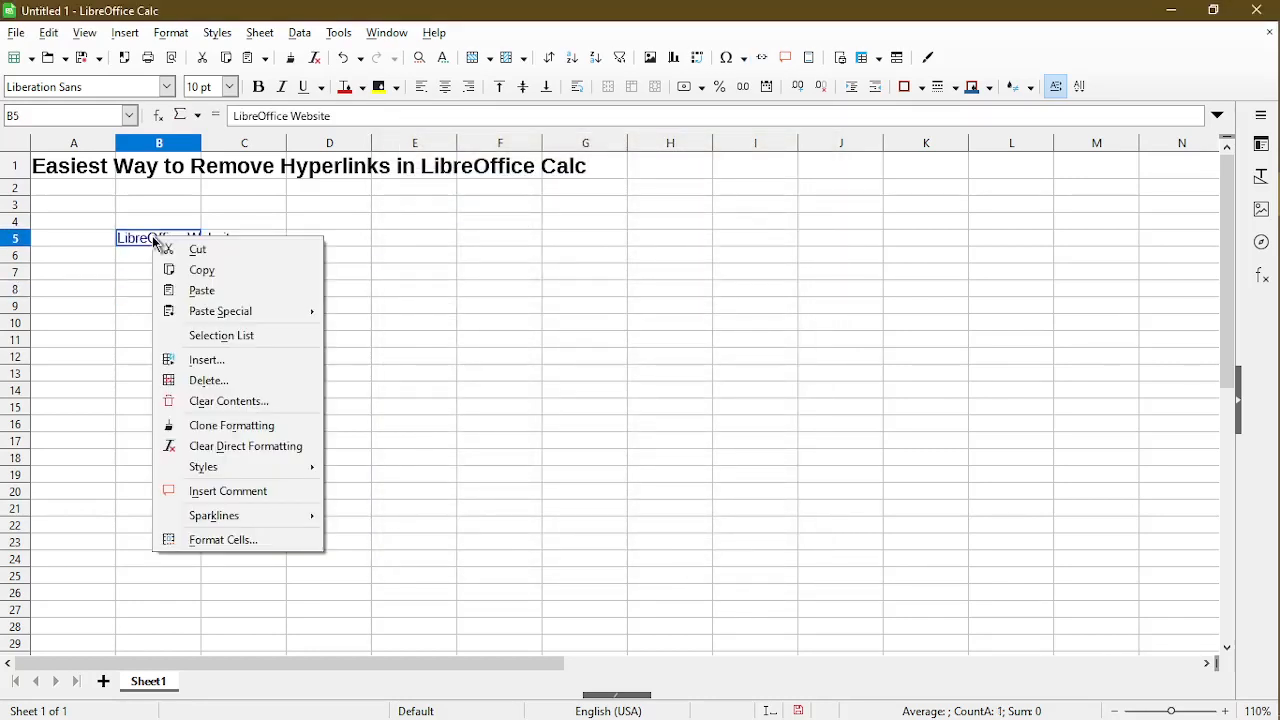
{"action": "mouse_move", "coordinate": [207, 359]}
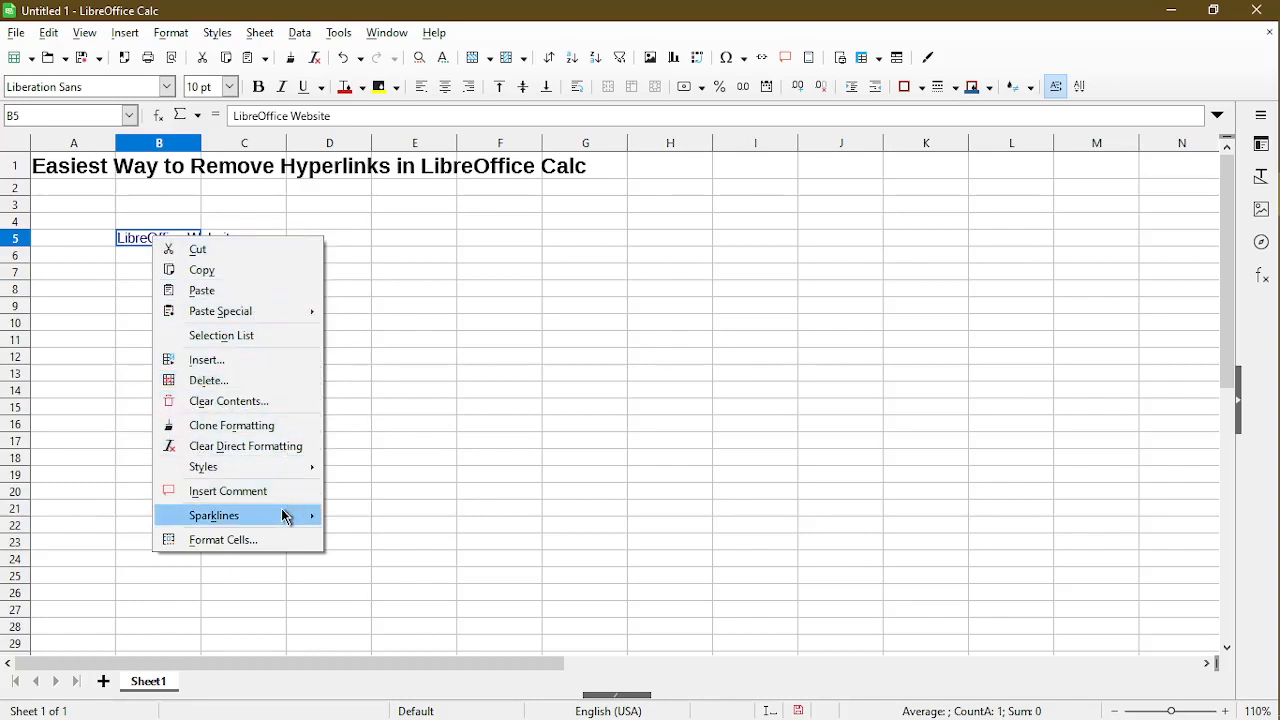
{"action": "mouse_move", "coordinate": [292, 491]}
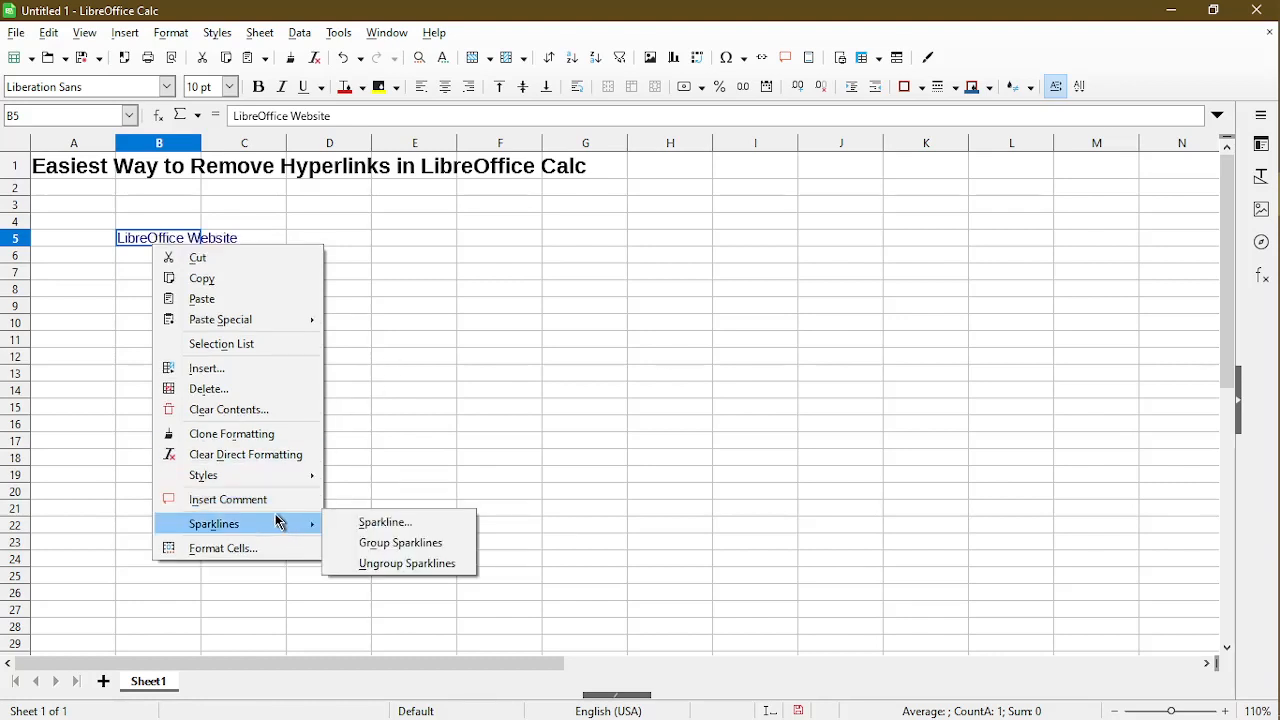
{"action": "mouse_move", "coordinate": [278, 454]}
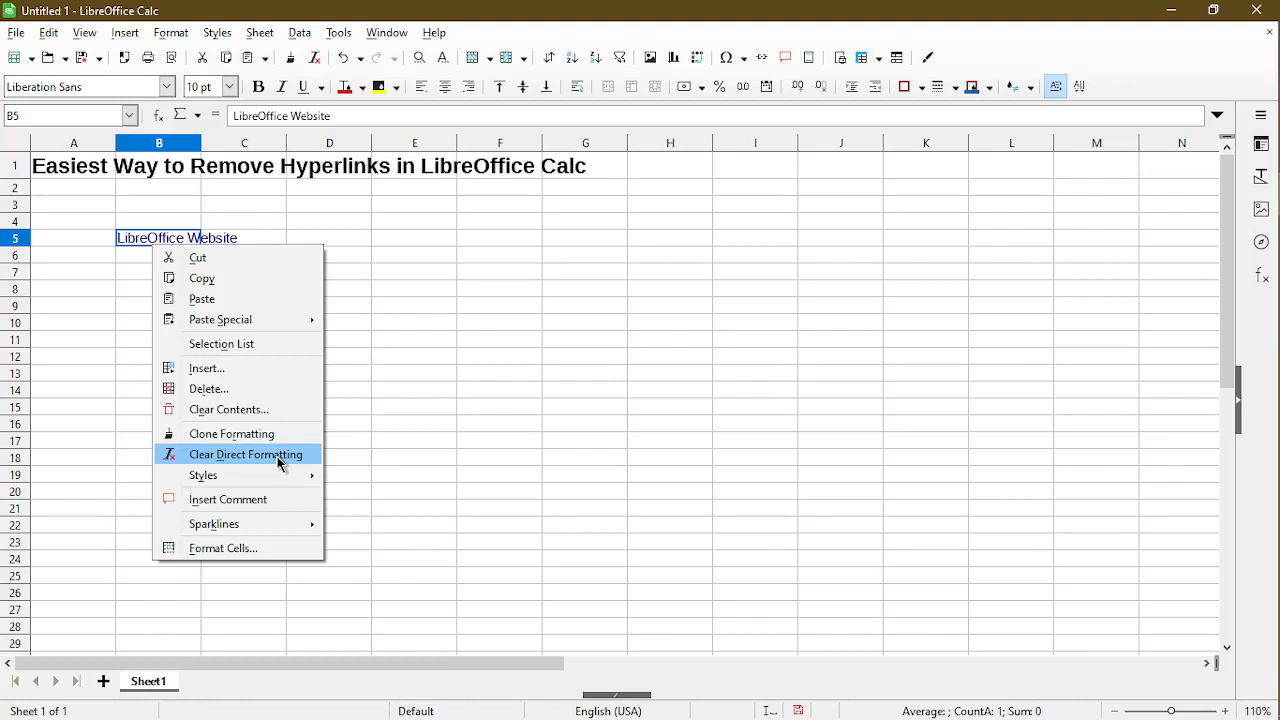
{"action": "left_click", "coordinate": [245, 454]}
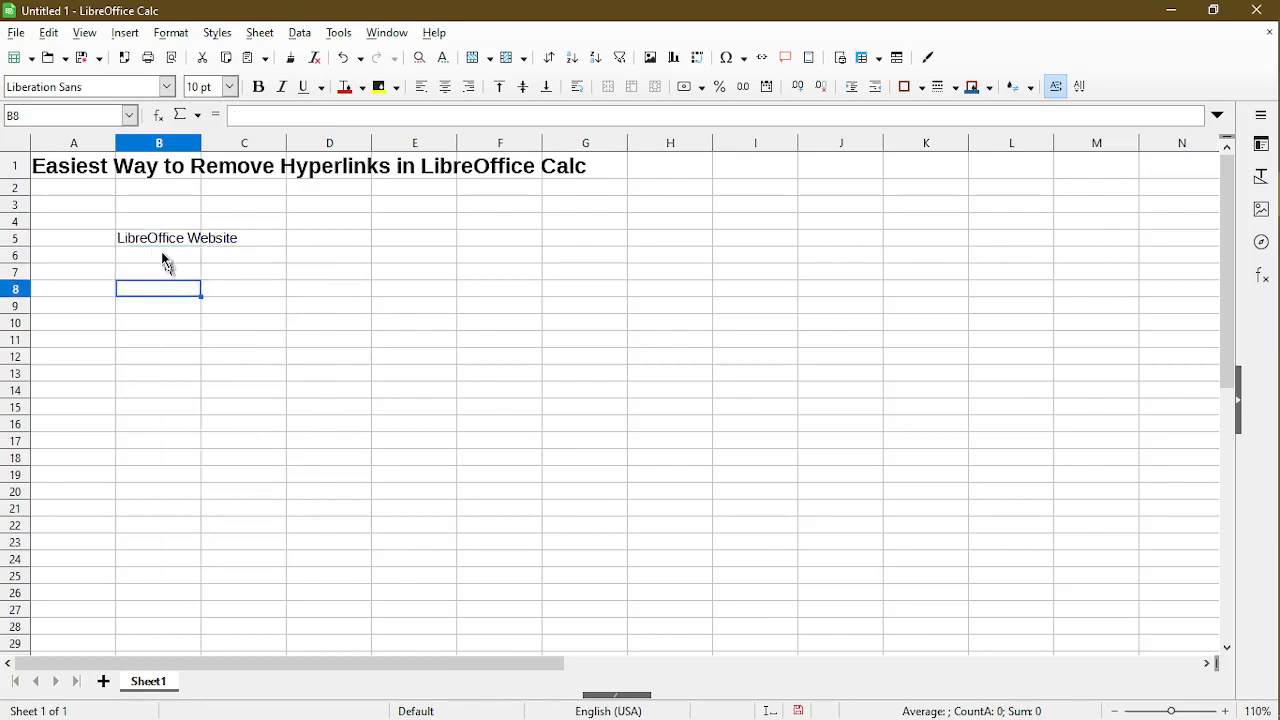
Step: Undo the removal so B5 links to libreoffice.com again
{"action": "left_click", "coordinate": [158, 238]}
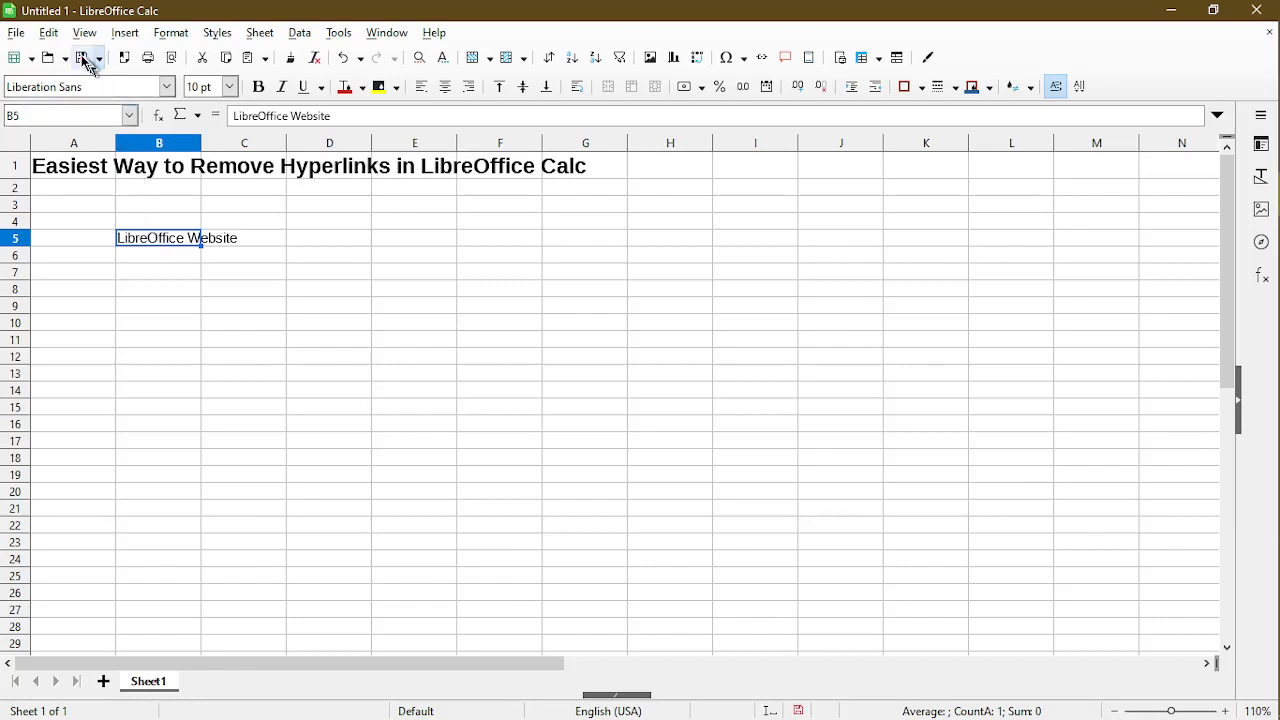
{"action": "left_click", "coordinate": [48, 33]}
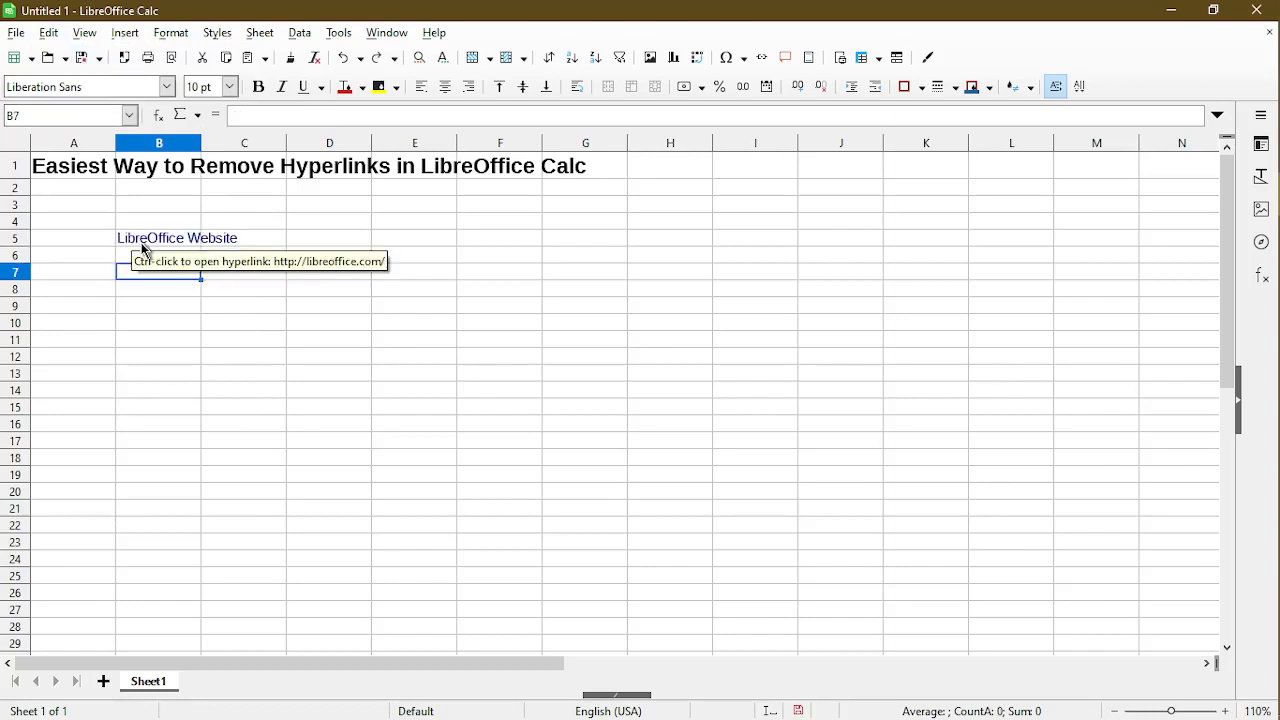
{"action": "mouse_move", "coordinate": [144, 252]}
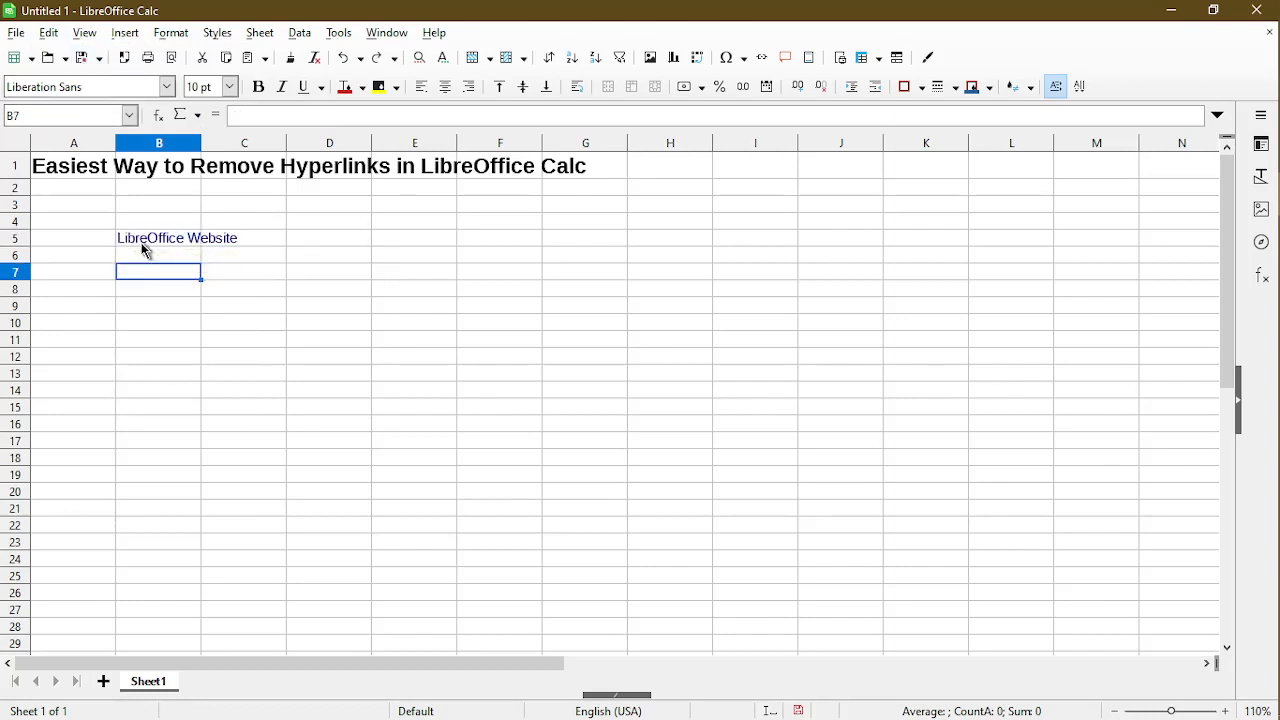
{"action": "mouse_move", "coordinate": [169, 300]}
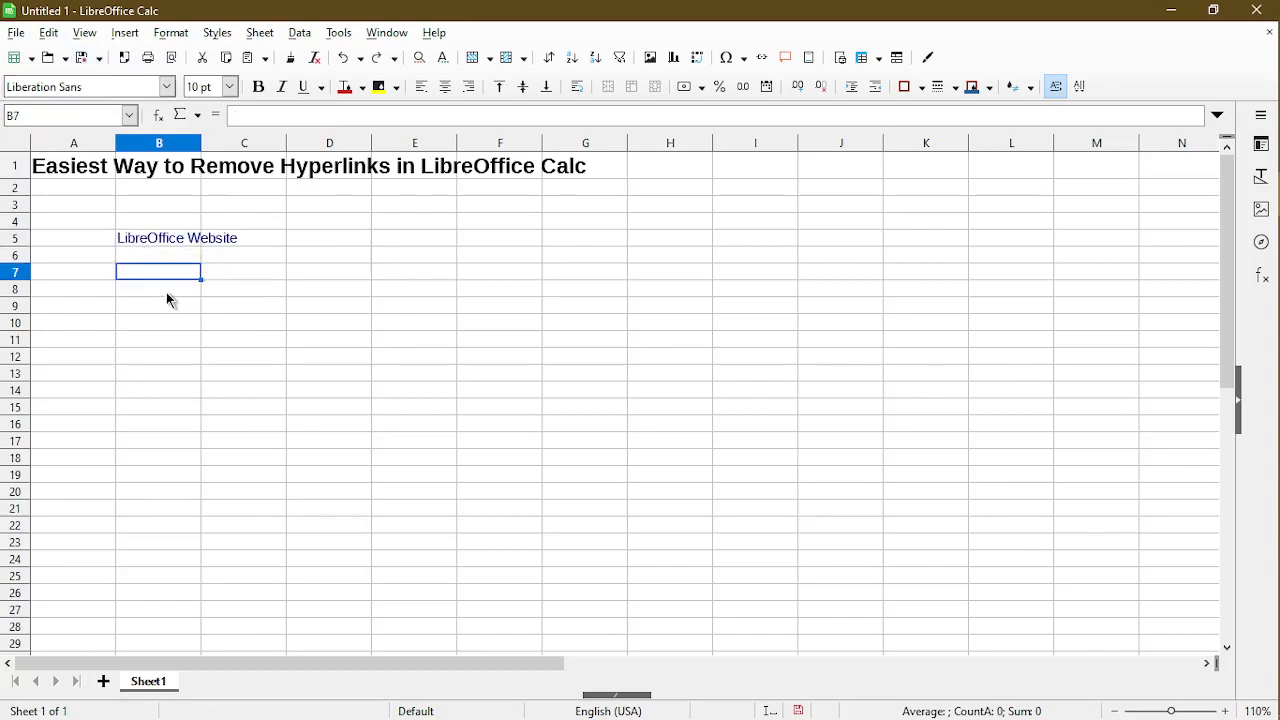
{"action": "left_click", "coordinate": [158, 238]}
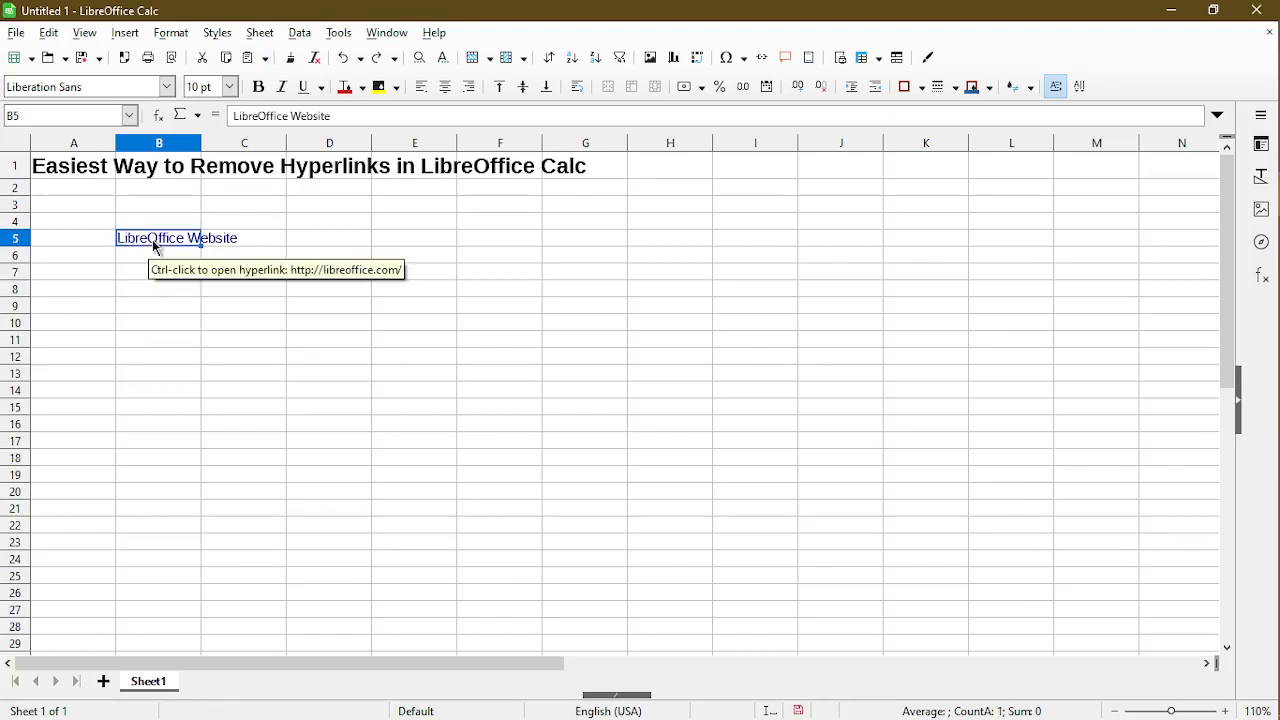
{"action": "mouse_move", "coordinate": [763, 56]}
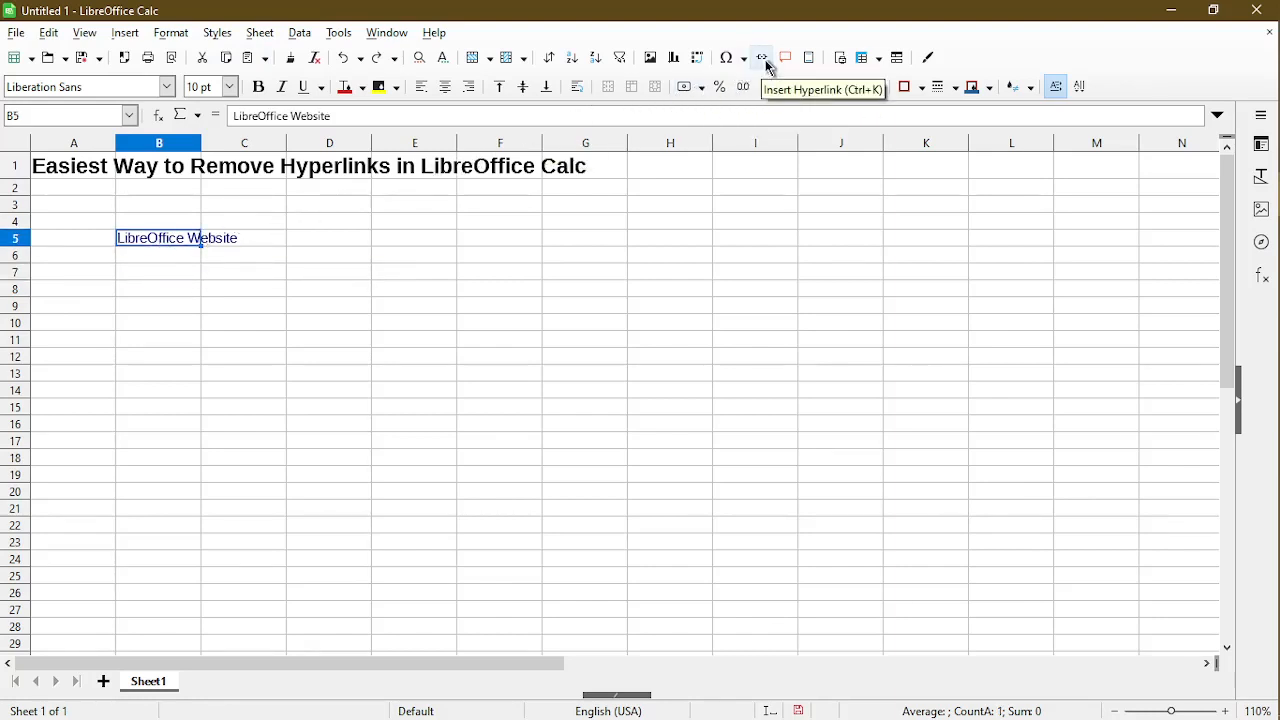
{"action": "left_click", "coordinate": [761, 56]}
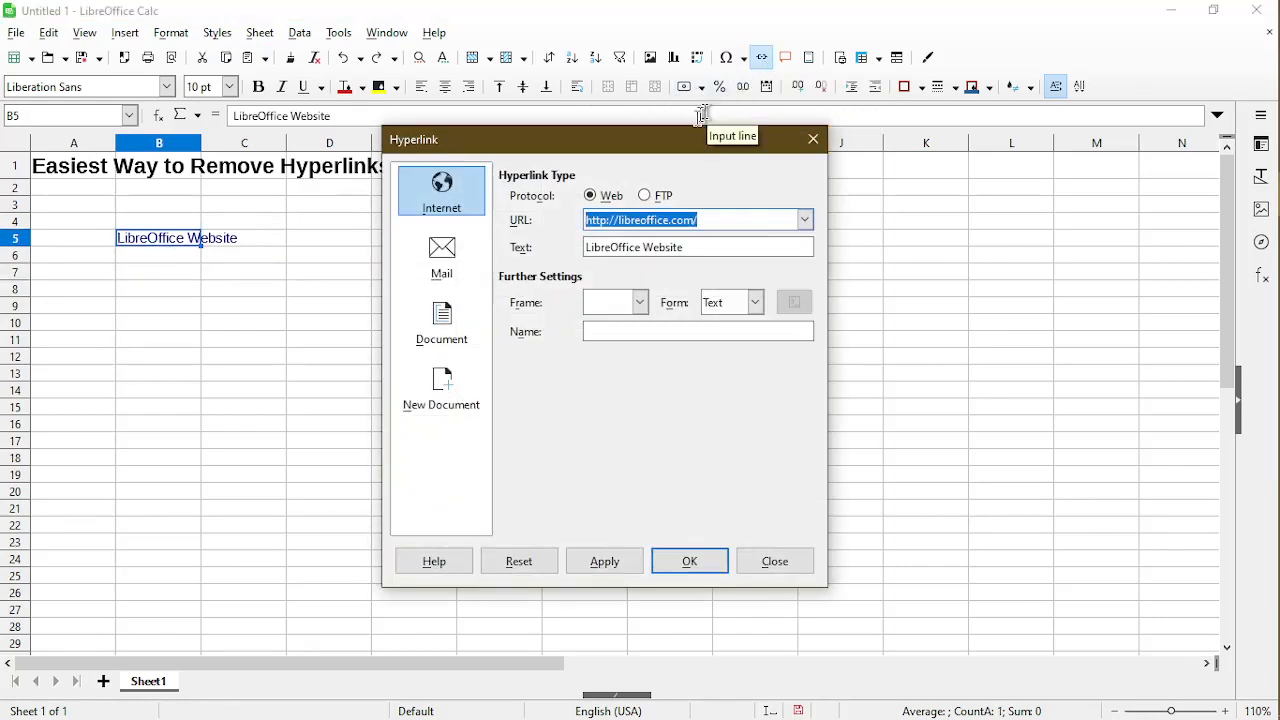
{"action": "mouse_move", "coordinate": [640, 150]}
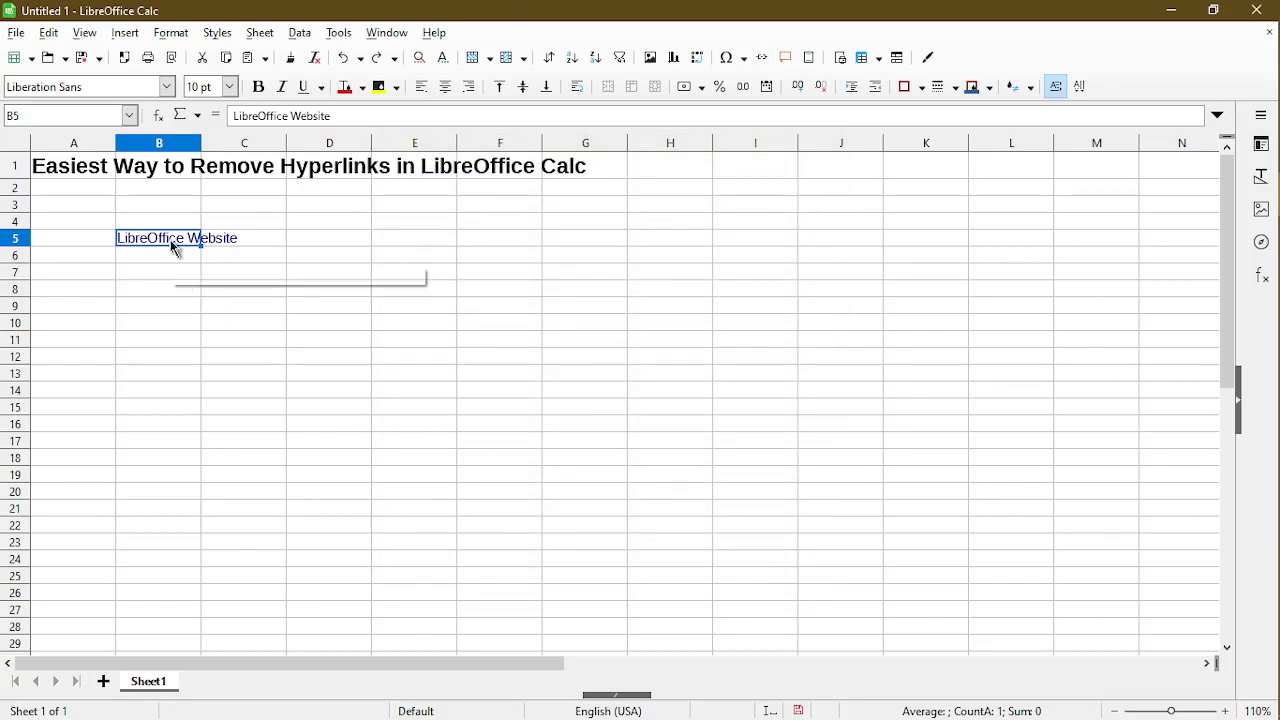
Step: Clear direct formatting across B5:B23, unlinking 'LibreOffice Website'
{"action": "left_click_drag", "start_coordinate": [158, 237], "coordinate": [158, 542]}
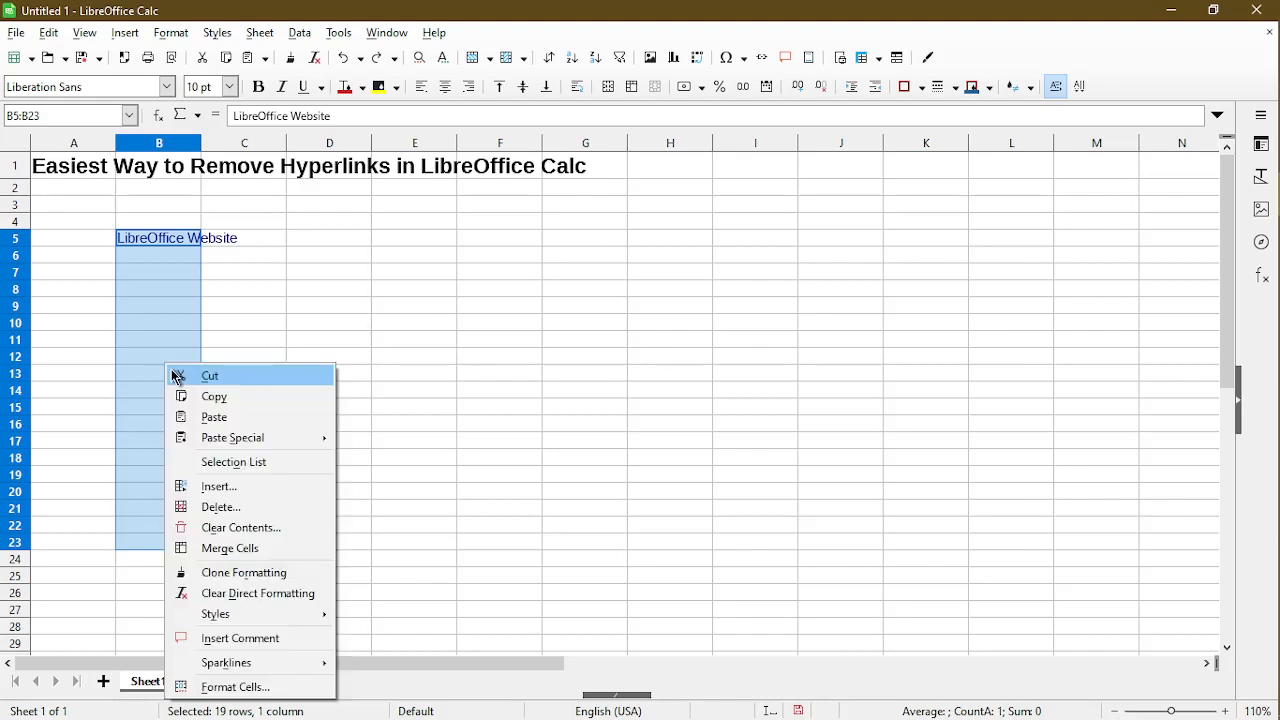
{"action": "mouse_move", "coordinate": [258, 593]}
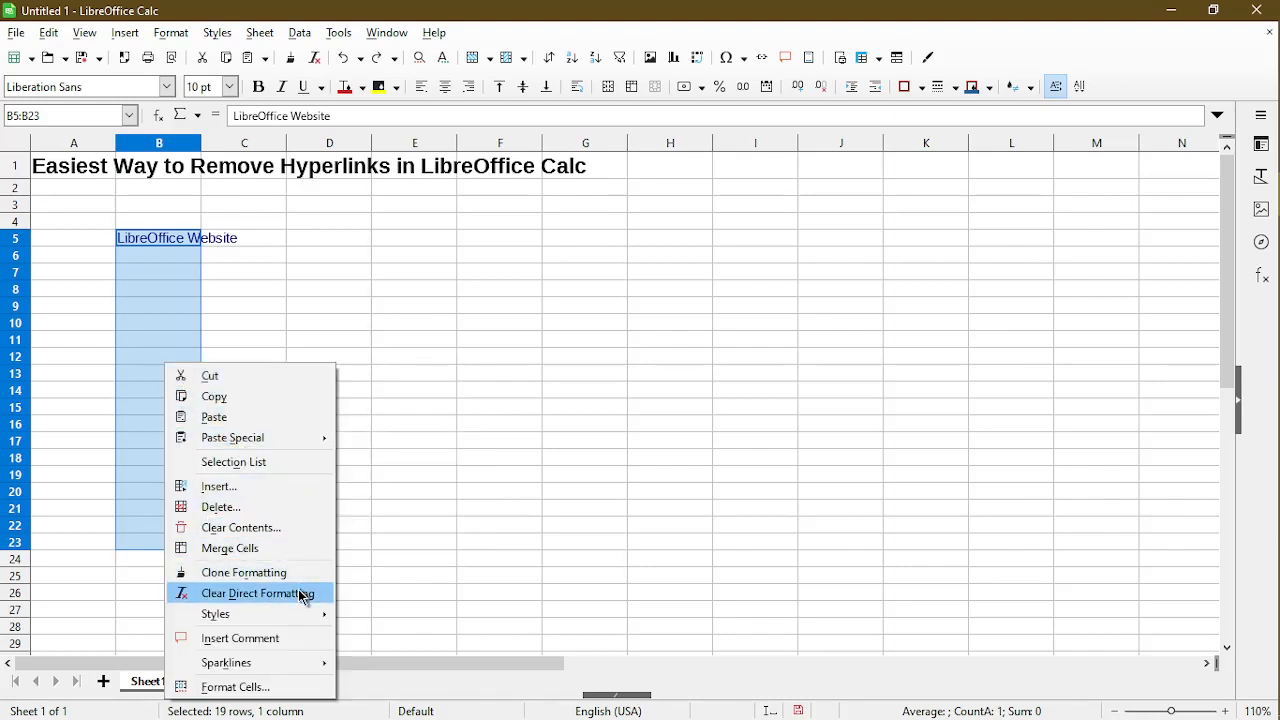
{"action": "left_click", "coordinate": [257, 593]}
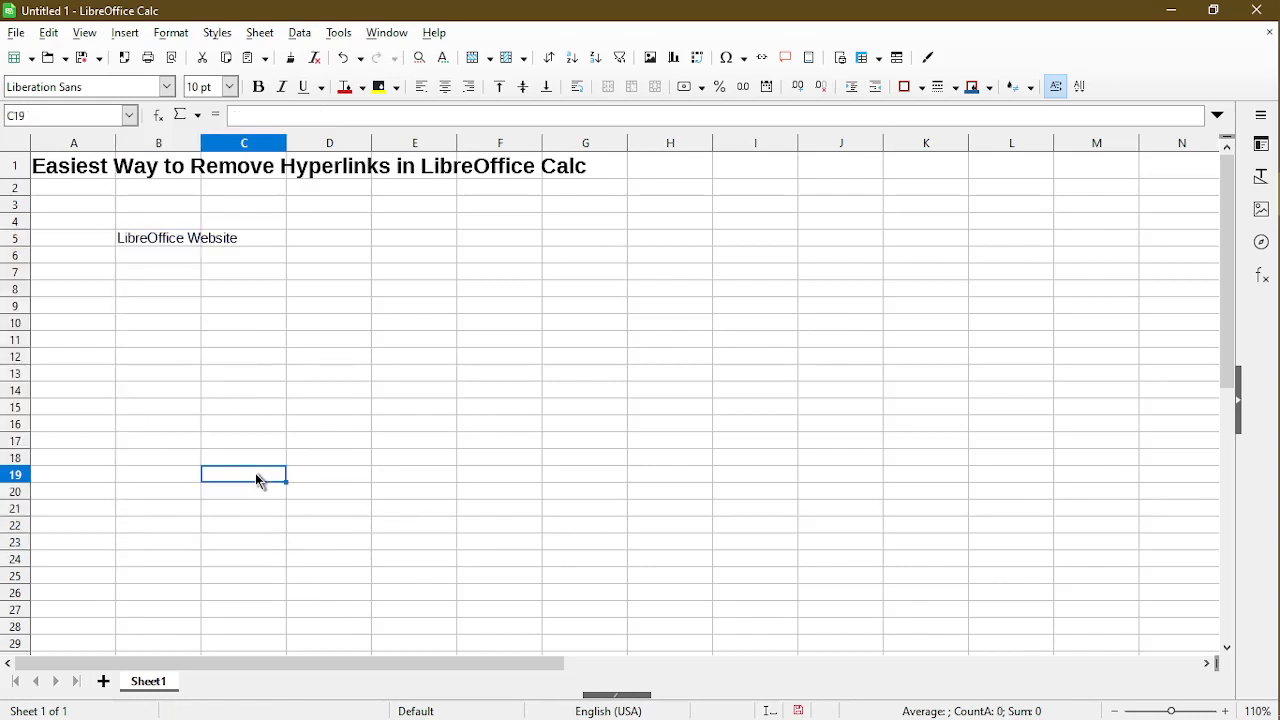